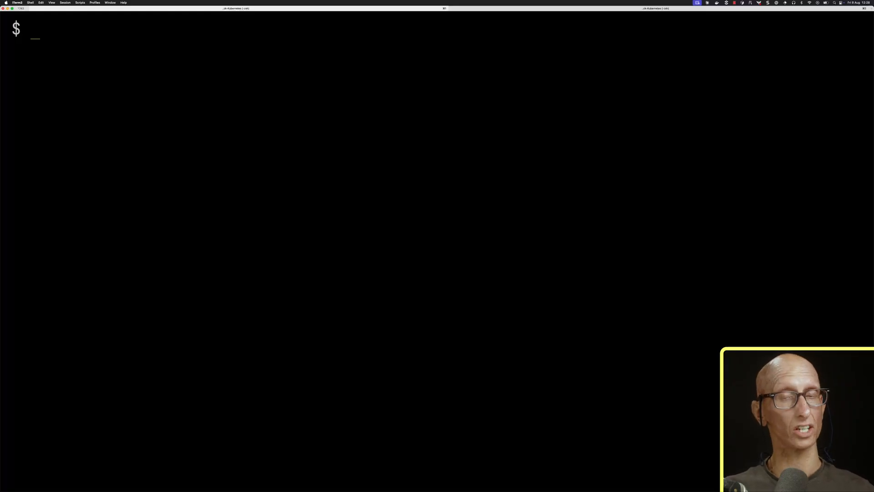
# - List the otel-demo pods, add the hyperdx Helm repository and update the repos
pyautogui.write('kubectl to')
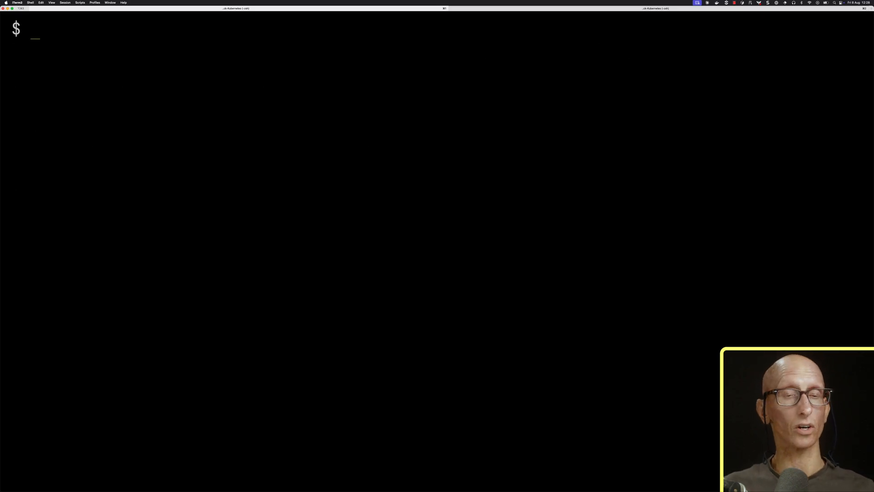
pyautogui.write('kubectl get')
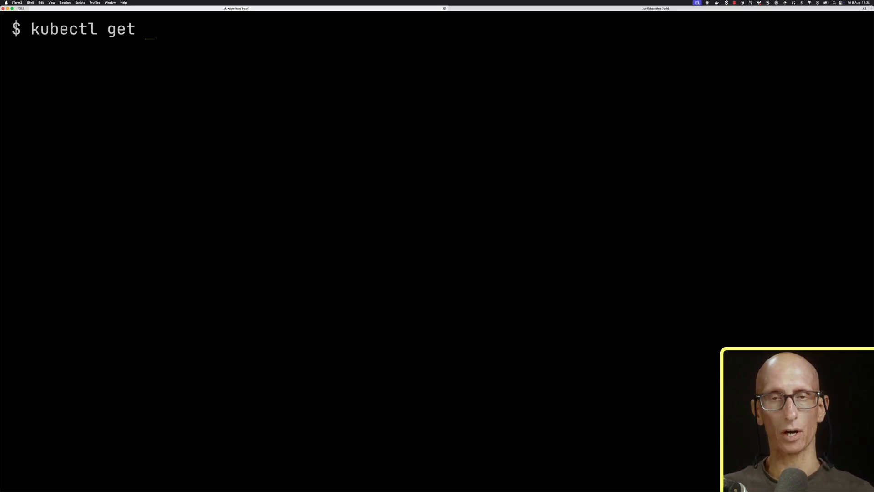
pyautogui.write('pods -n otel-demo')
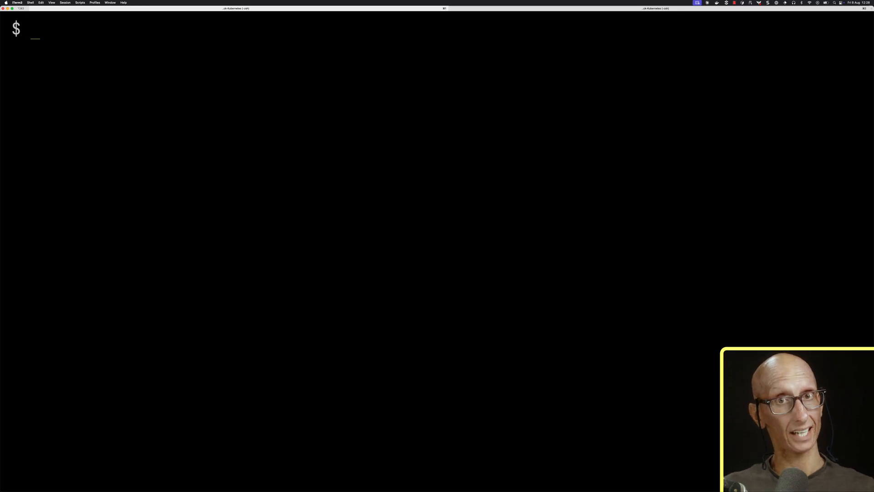
pyautogui.write('helm repo add hyperdx https://hyperdxio.github.io/helm-charts')
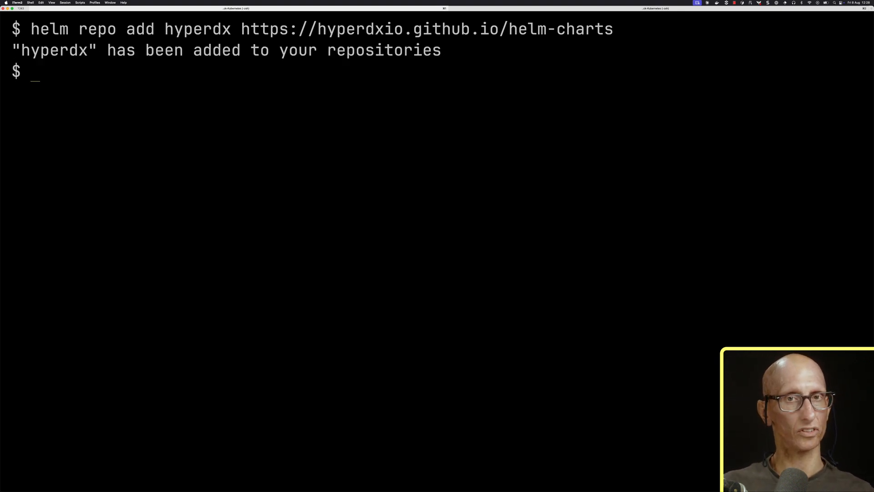
pyautogui.write('helm repo updat')
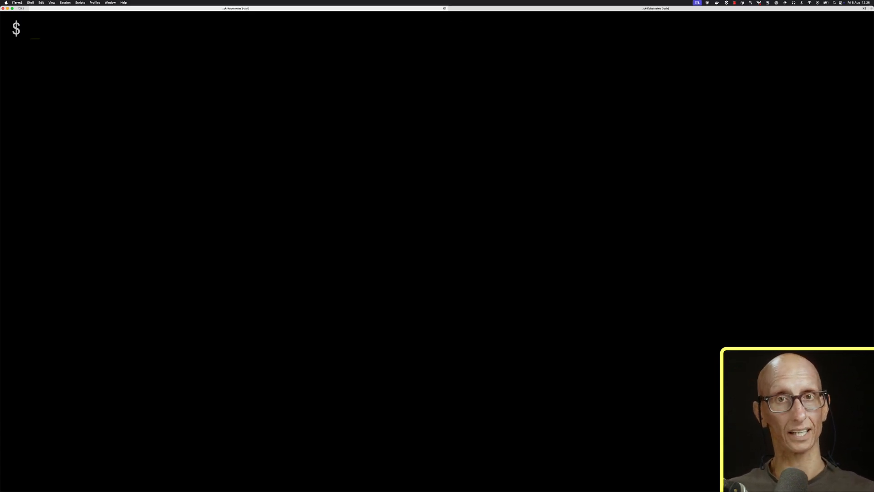
# - Install my-hyperdx from hyperdx/hdx-oss-v2 and list its pods in otel-demo
pyautogui.write('helm install my-hyperdx hyperdx/hdx-oss-v2 \\')
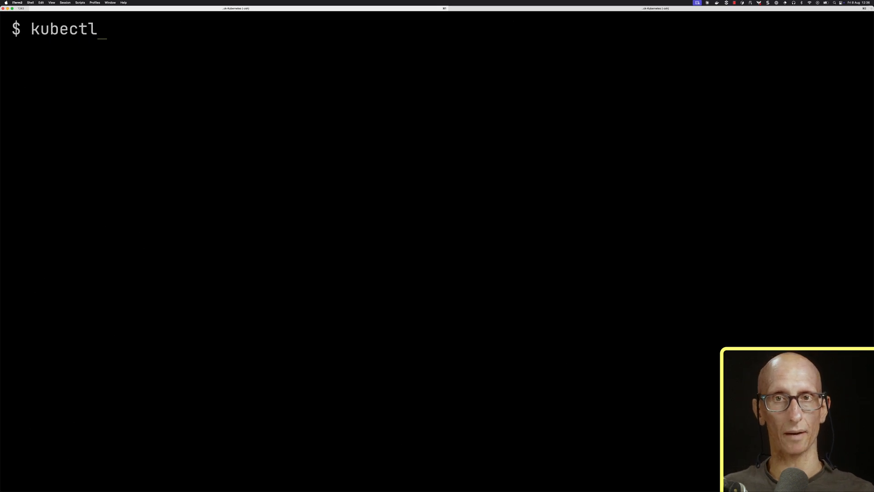
pyautogui.write('get pods -l "app.kubernetes.io/name=hdx-oss-v2" -n otel-demo')
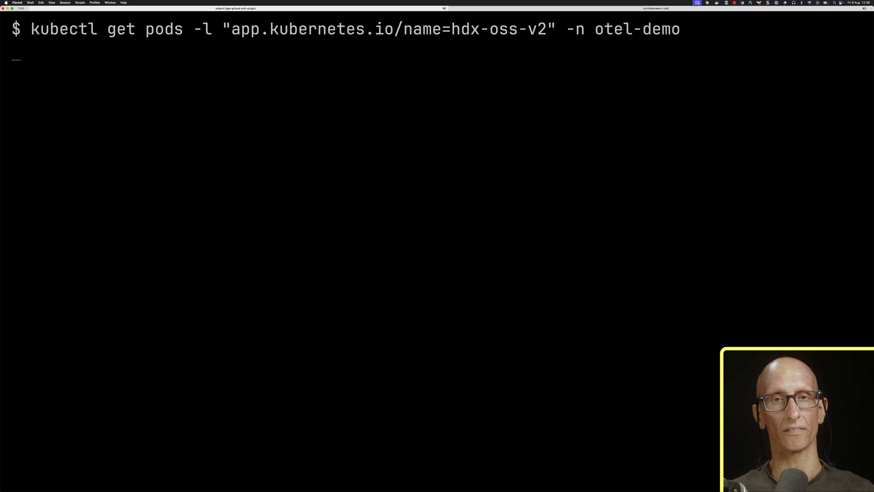
pyautogui.press('Return')
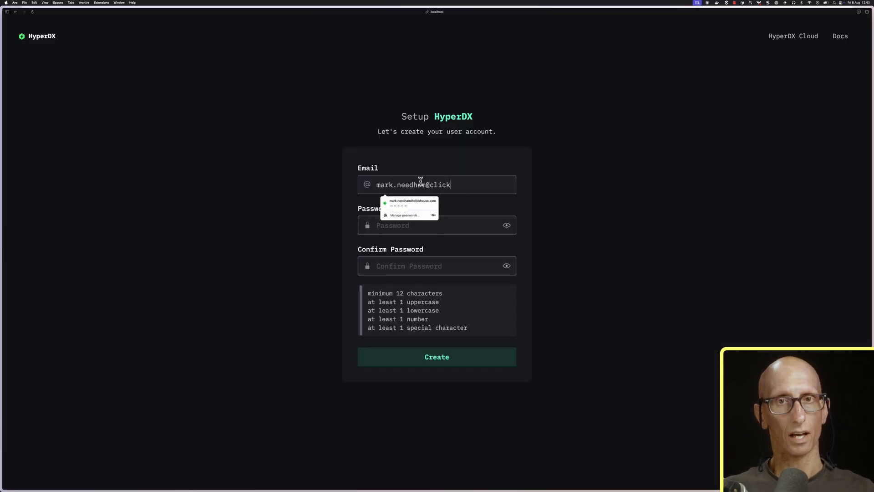
# - Create the HyperDX account and copy the Ingestion API Key from Team Settings
pyautogui.write('house.com')
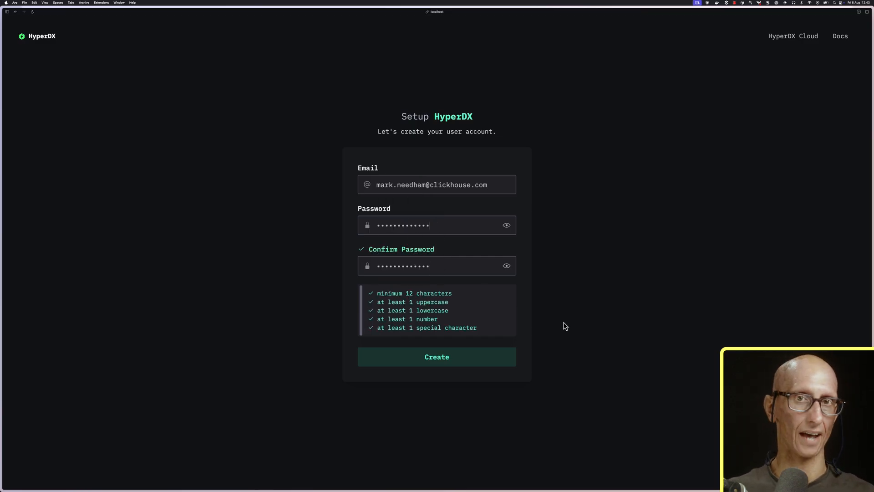
pyautogui.click(436, 357)
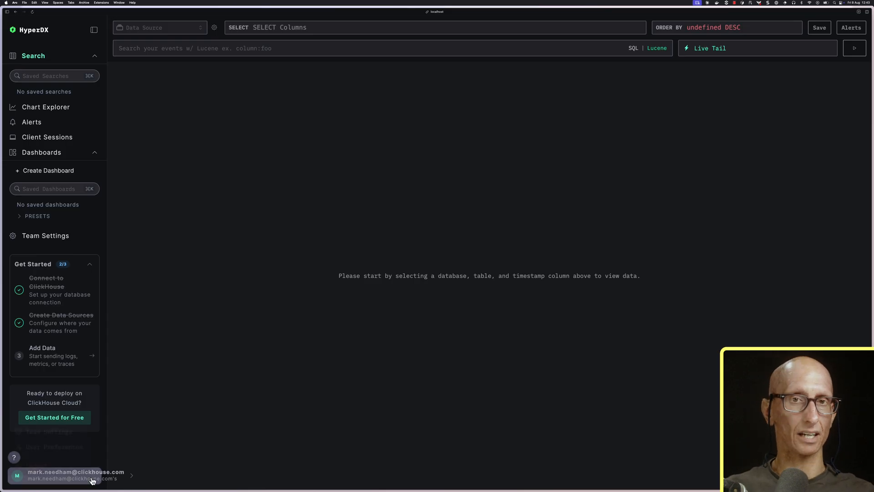
pyautogui.click(76, 474)
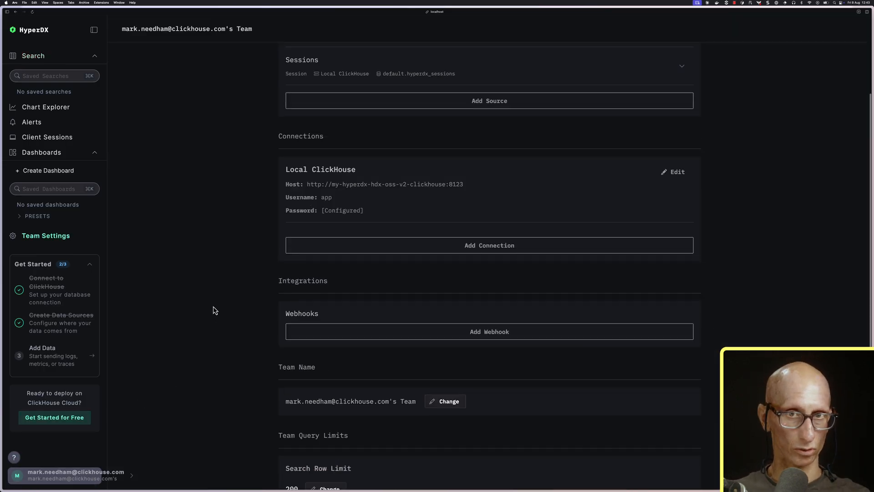
pyautogui.scroll(-3)
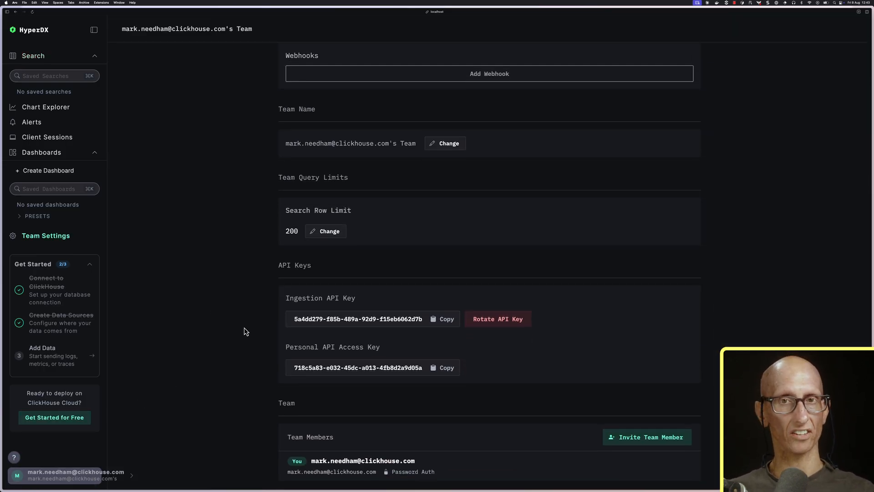
pyautogui.click(447, 319)
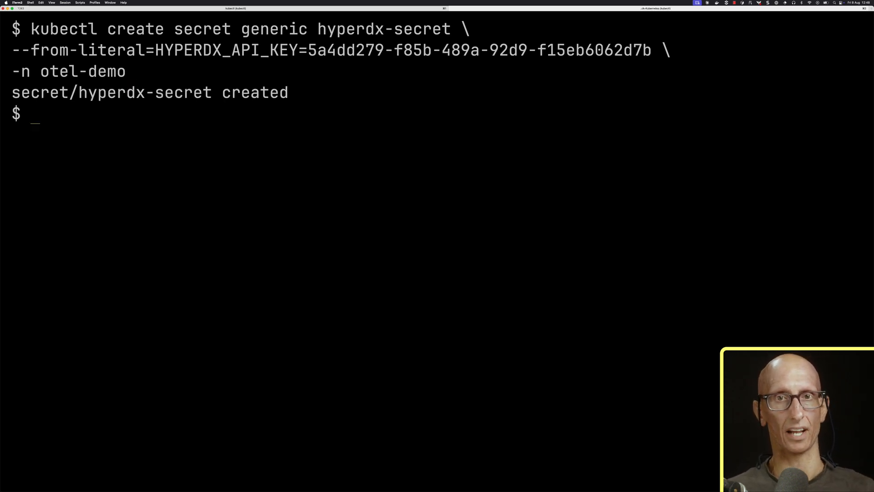
# - Edit opentelemetry-demo.yaml in vim to reference the hyperdx-secret API key
pyautogui.write('vim')
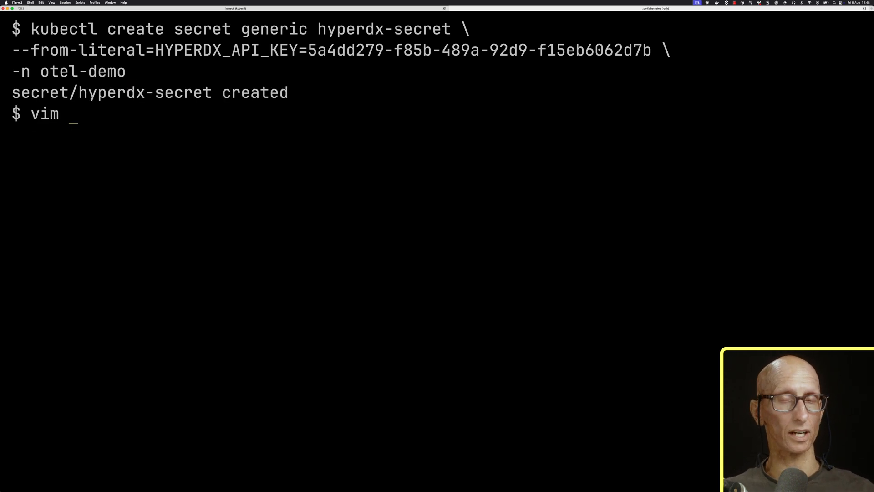
pyautogui.write('opentelemetry-d')
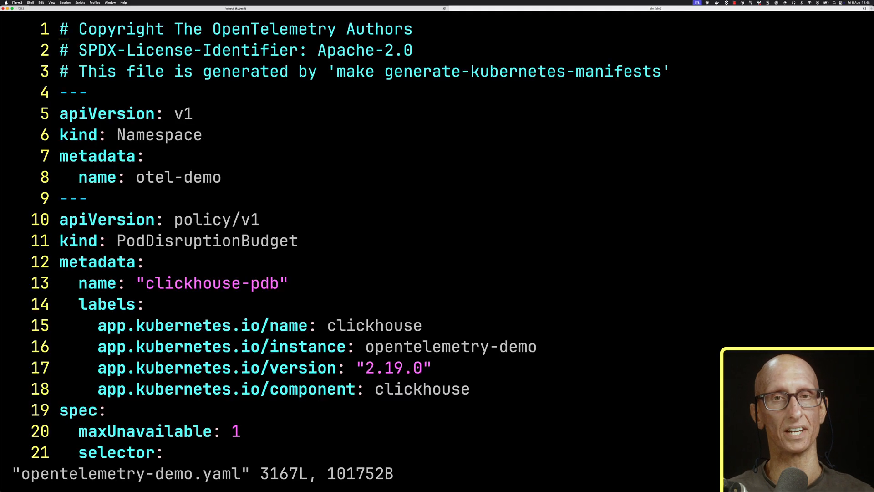
pyautogui.write('HY')
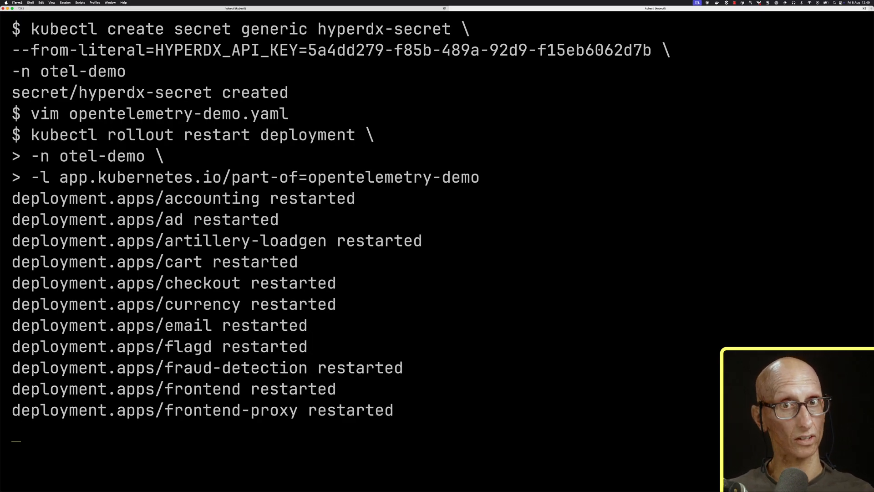
pyautogui.scroll(-3)
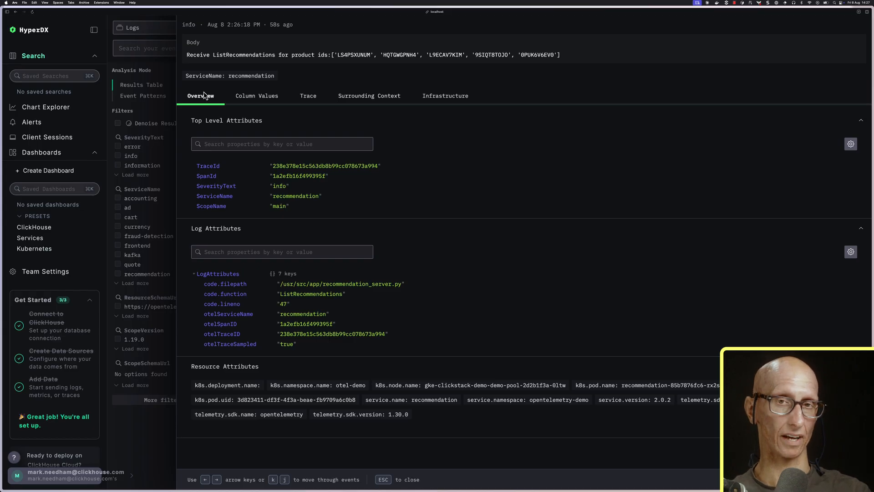
# - Show the recommendation log's Column Values with resource and log attributes
pyautogui.click(257, 95)
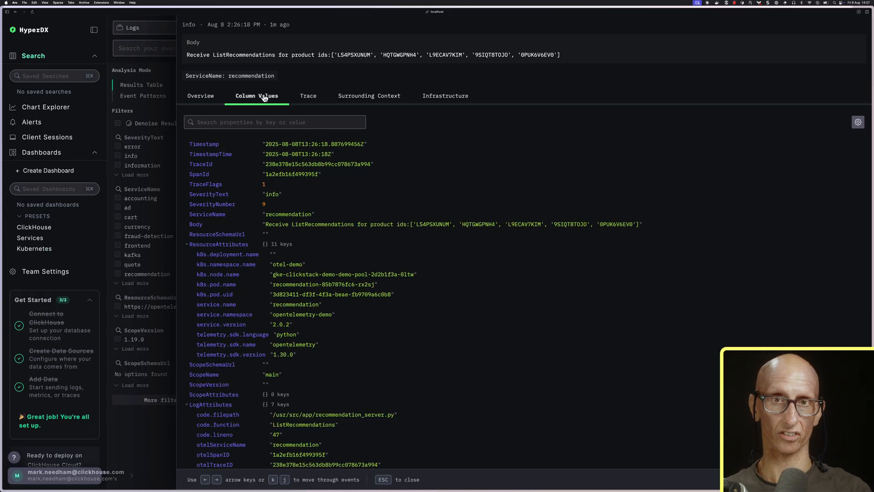
pyautogui.scroll(-3)
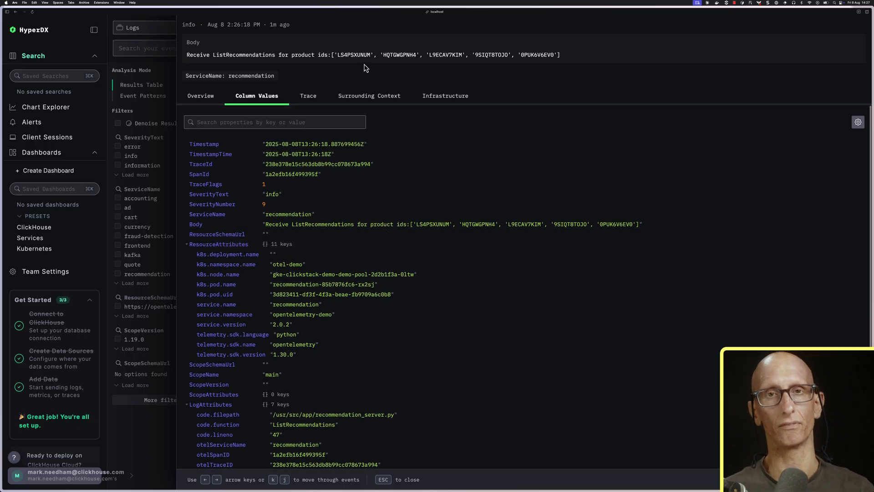
# - Inspect the log's trace: recommendation ListProducts, product-catalog ListProducts and GetProduct spans
pyautogui.click(308, 95)
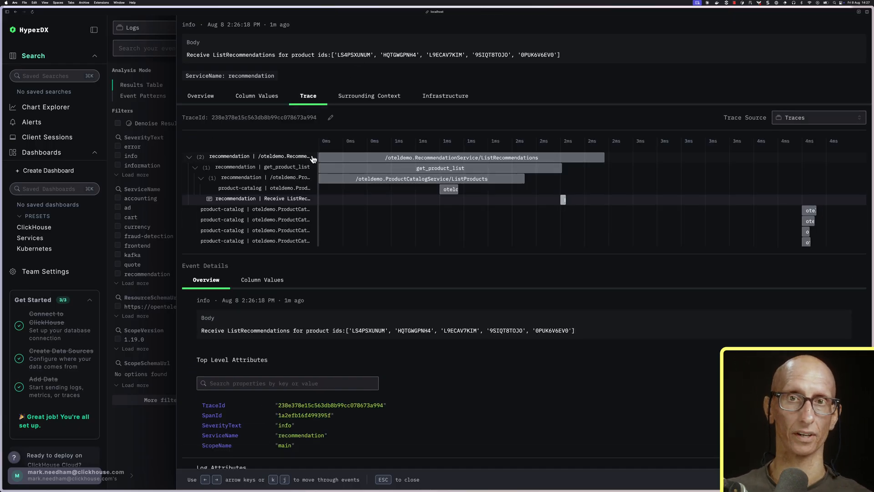
pyautogui.moveTo(310, 162)
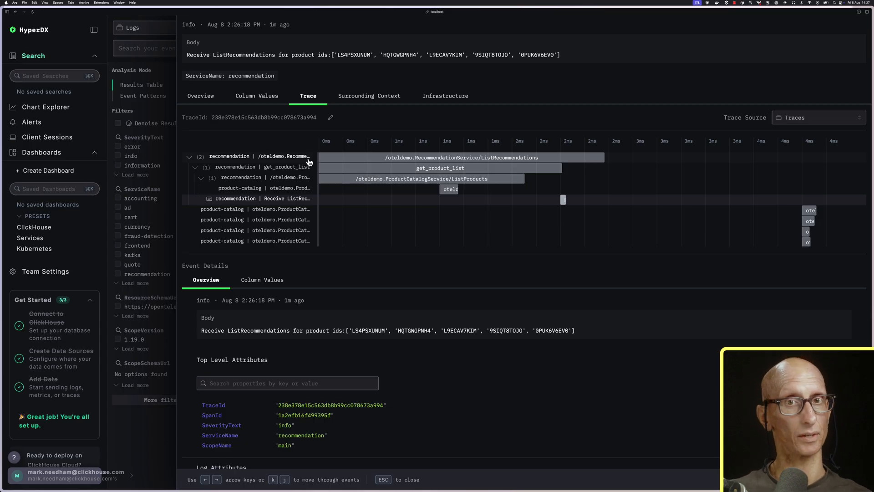
pyautogui.click(272, 167)
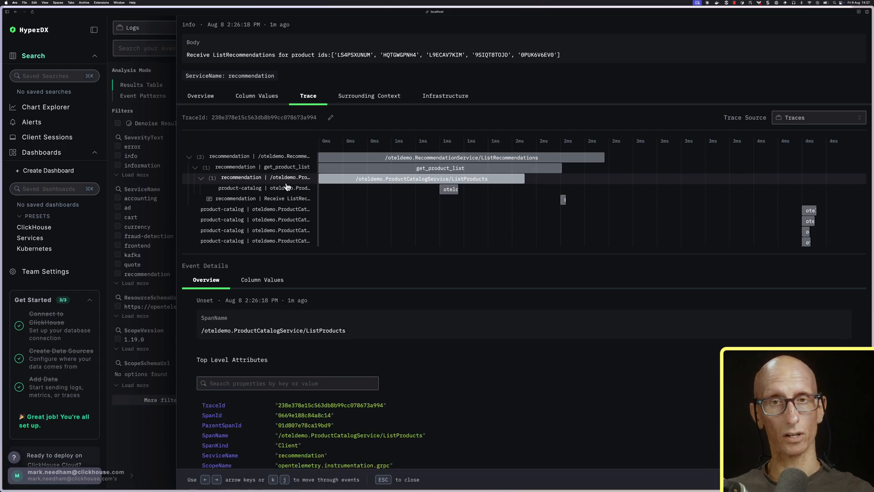
pyautogui.click(257, 187)
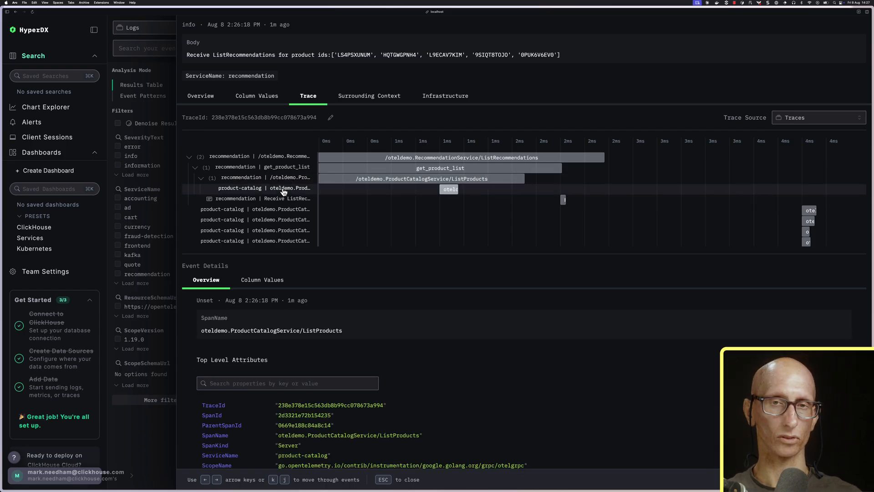
pyautogui.click(251, 220)
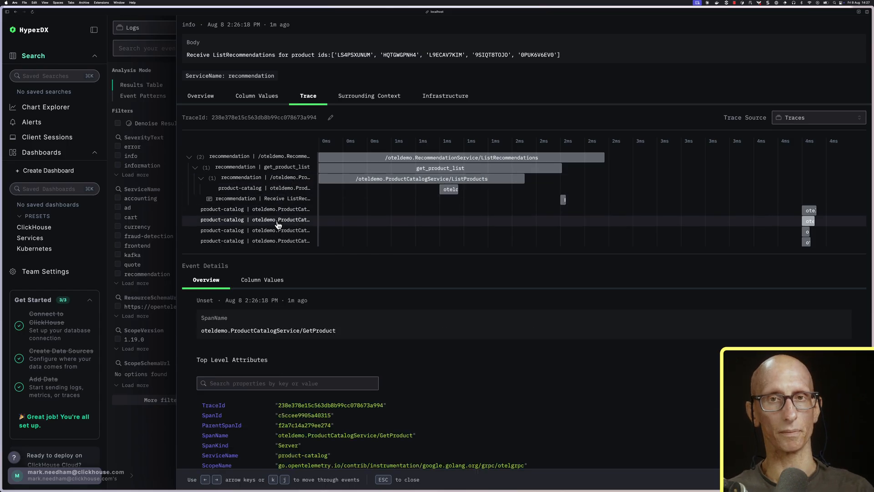
# - View the surrounding logs across services, then the pod's infrastructure metrics
pyautogui.click(369, 95)
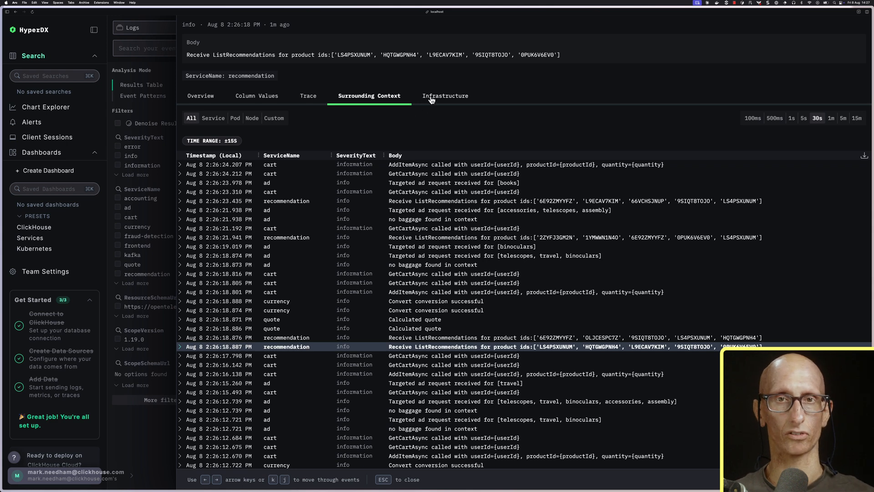
pyautogui.click(446, 95)
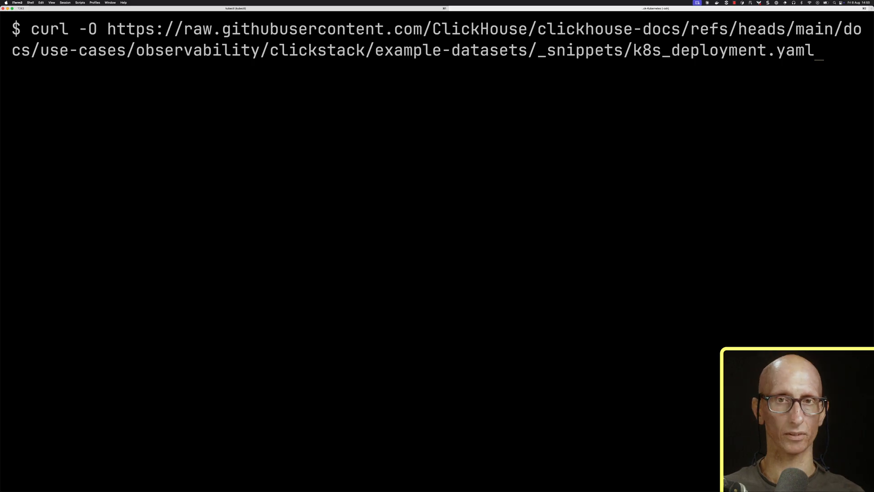
# - Open k8s_daemonset.yaml in vim and search for /YOUR placeholders
pyautogui.write('vim k8s_d')
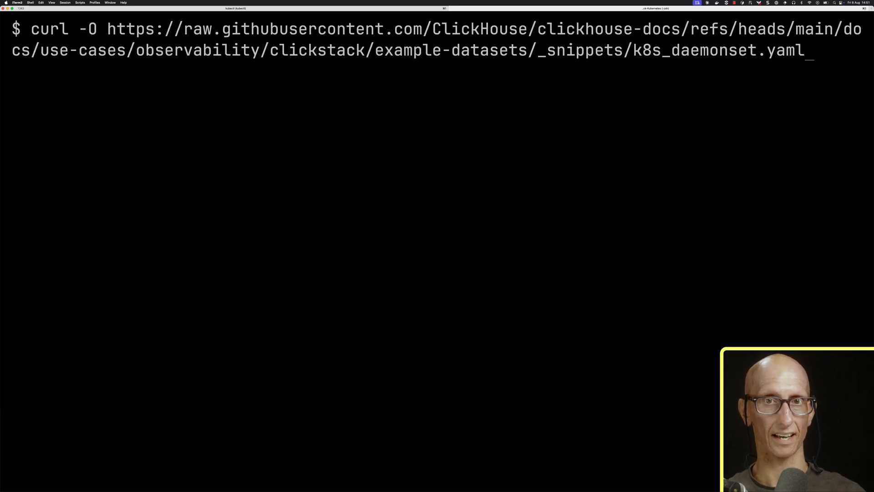
pyautogui.write('vim k8s_daemons')
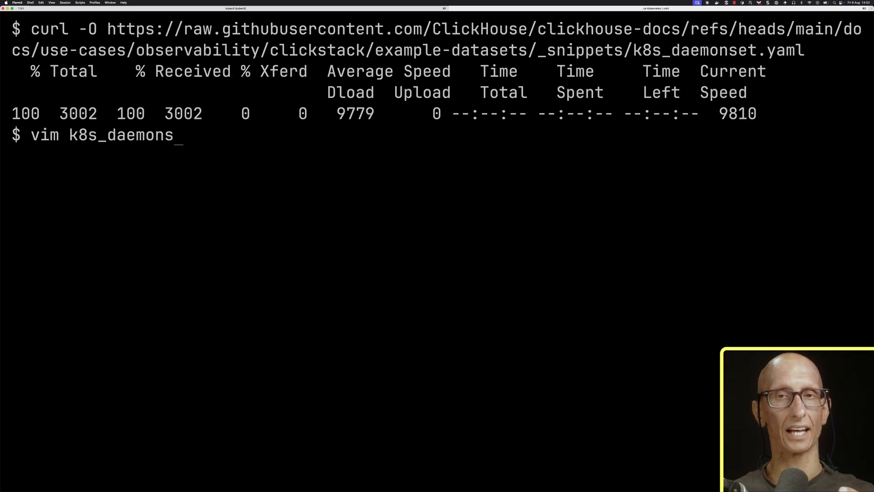
pyautogui.write('/YOUR')
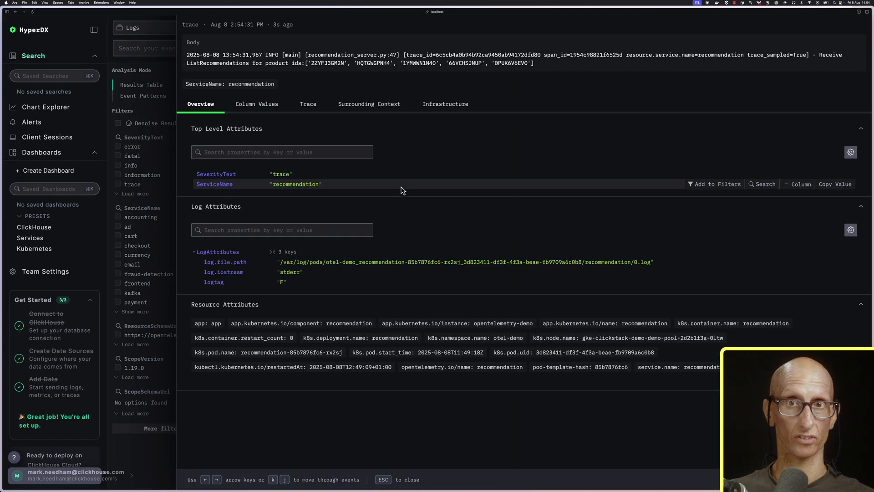
# - Open the Kubernetes preset dashboard showing pod CPU, memory charts and the Pods table
pyautogui.click(445, 104)
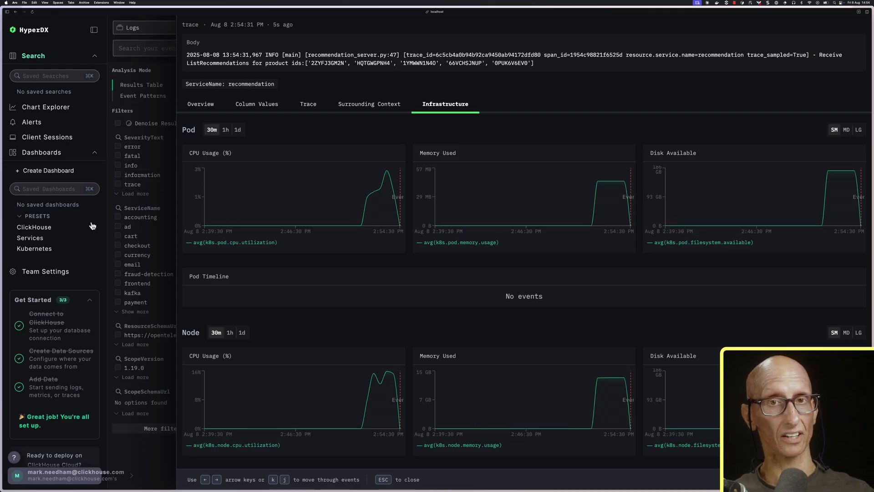
pyautogui.moveTo(33, 248)
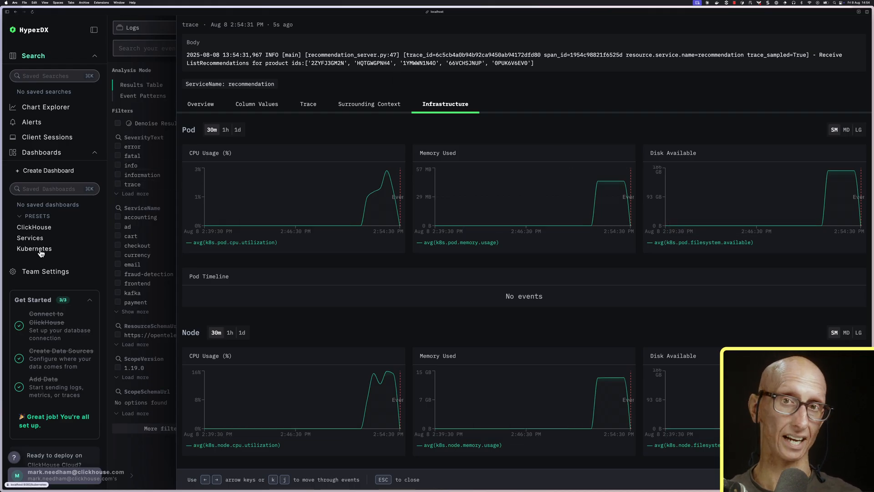
pyautogui.click(35, 248)
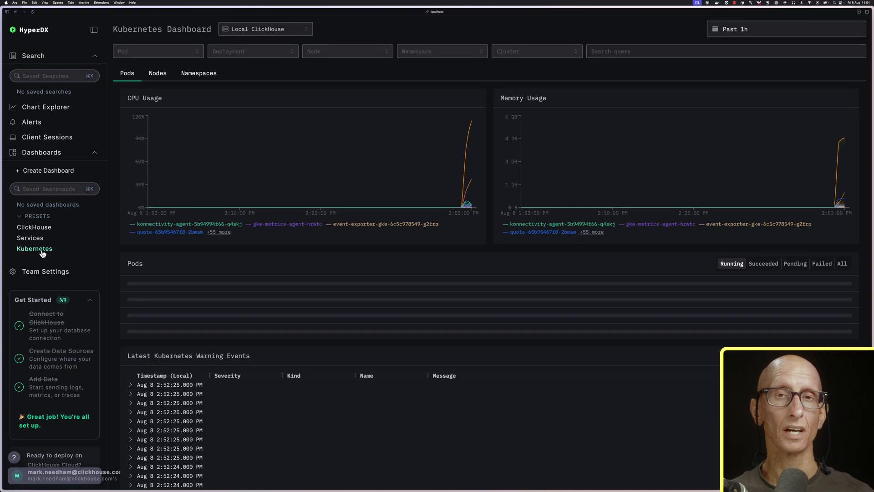
pyautogui.scroll(-3)
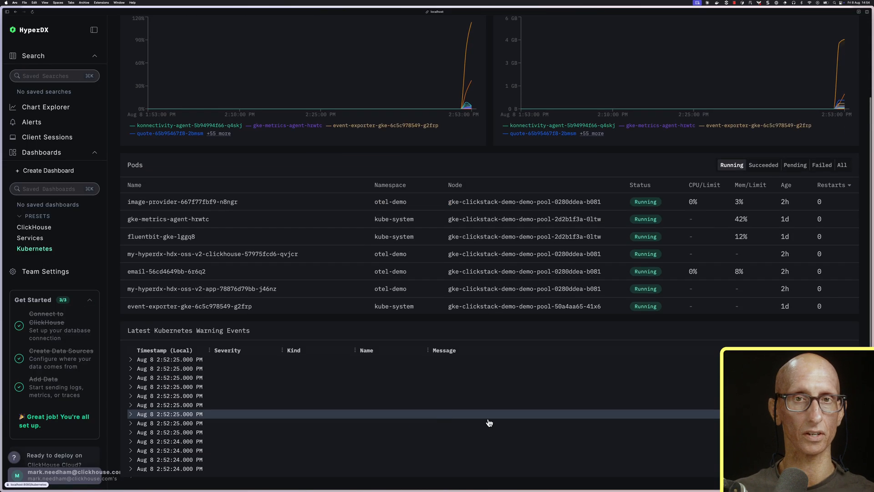